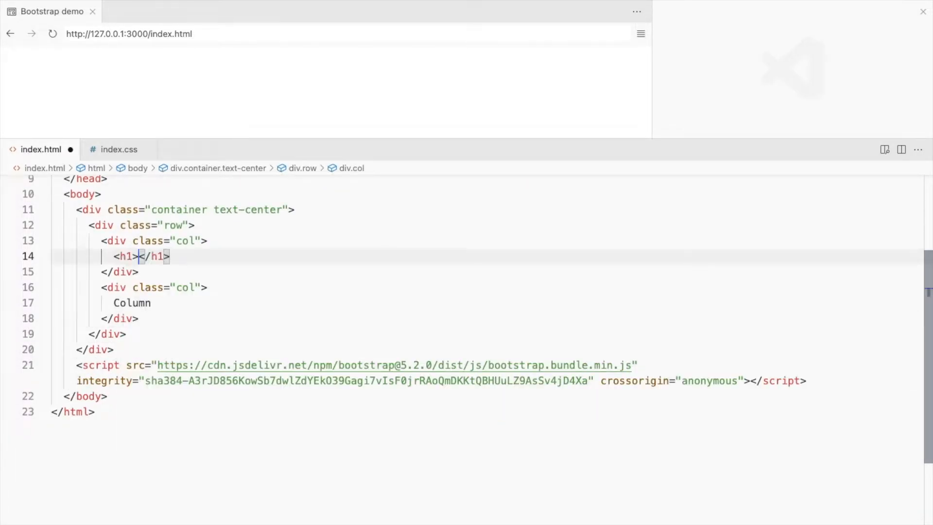
- Add the Coding Yaar h1, dummy paragraph, btn-dark Learn More link and img-fluid banner.jpg in two col-sm-6 columns
type("Learn More</a>")
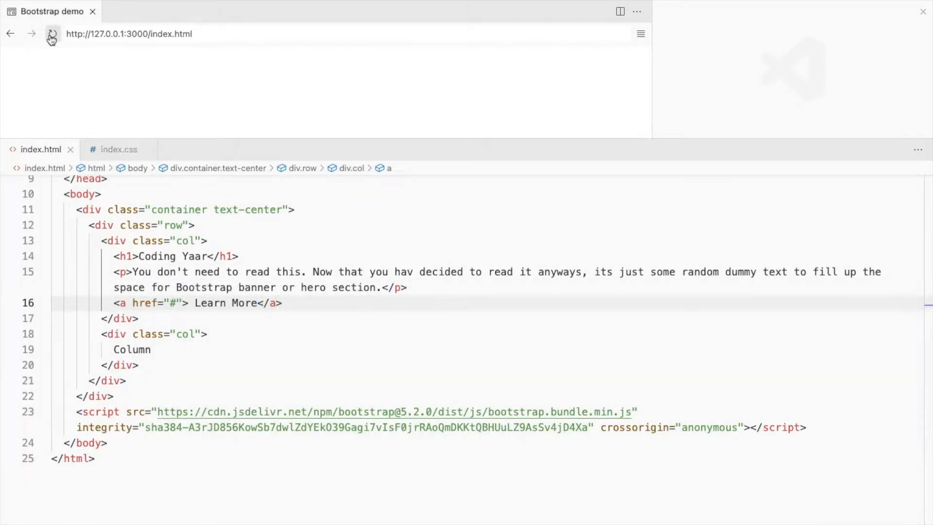
left_click(50, 33)
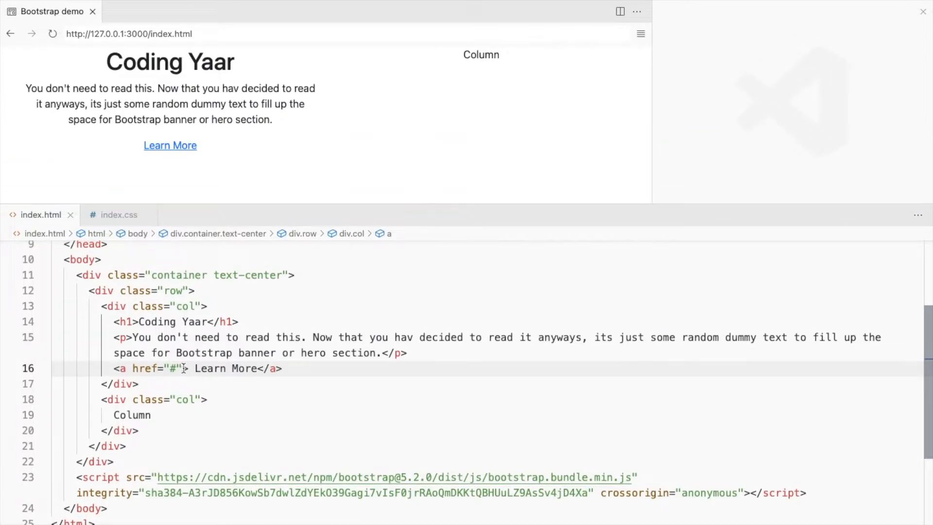
type("class=\"btn btn-dark")
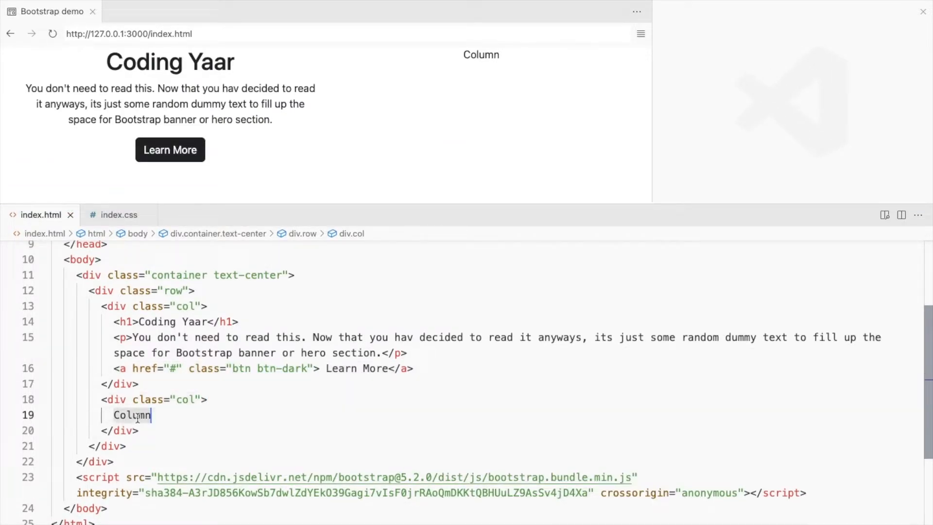
type("<img src=\"banner.jpg\" alt=\"\">")
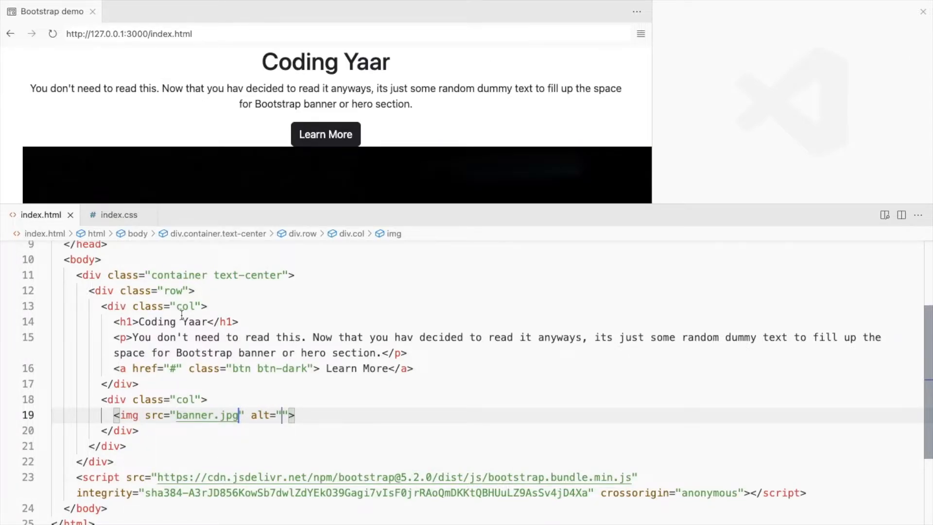
type("-sm-6")
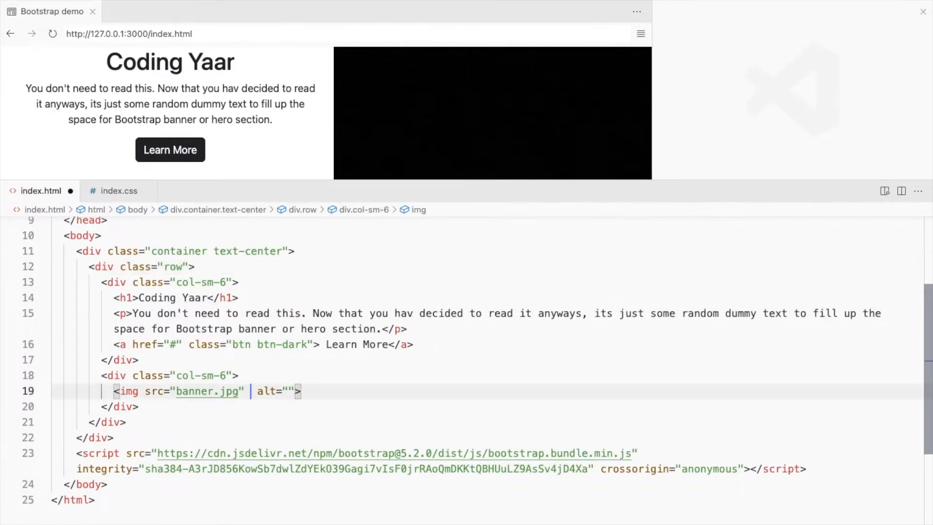
type("class=\"img-fluid\"")
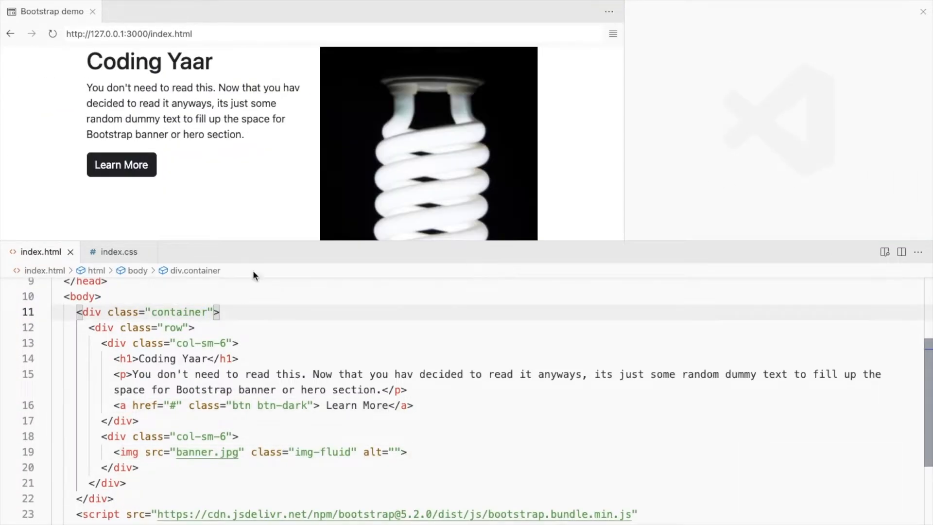
- In index.css give .row align-items: center to vertically centre its items
left_click(116, 251)
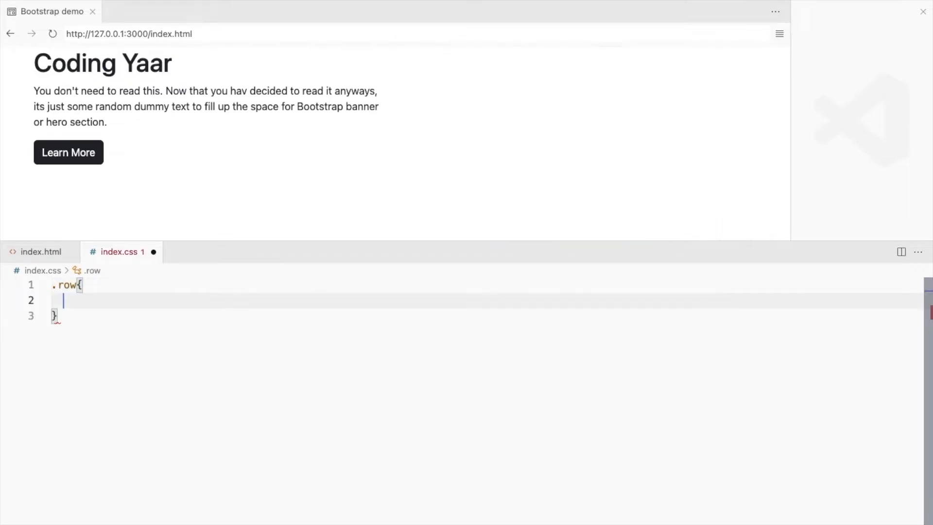
type("align-items: ;")
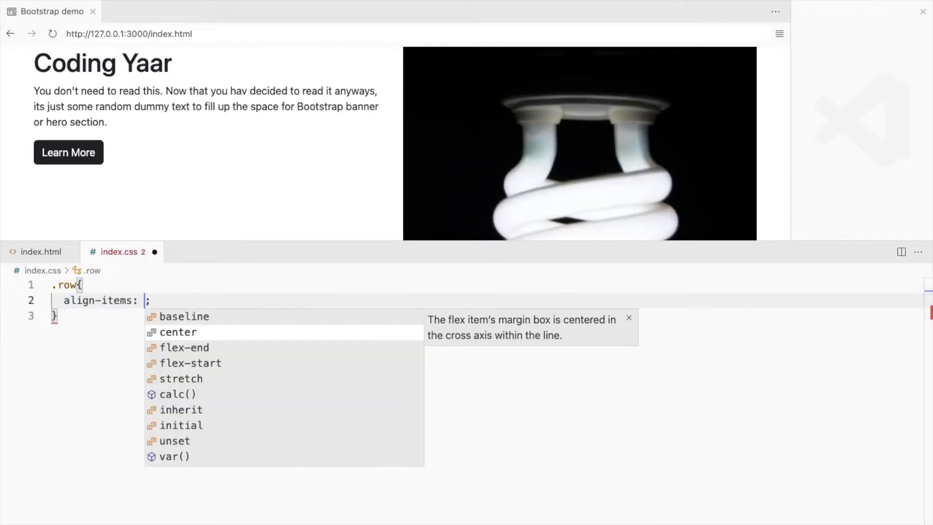
type("center")
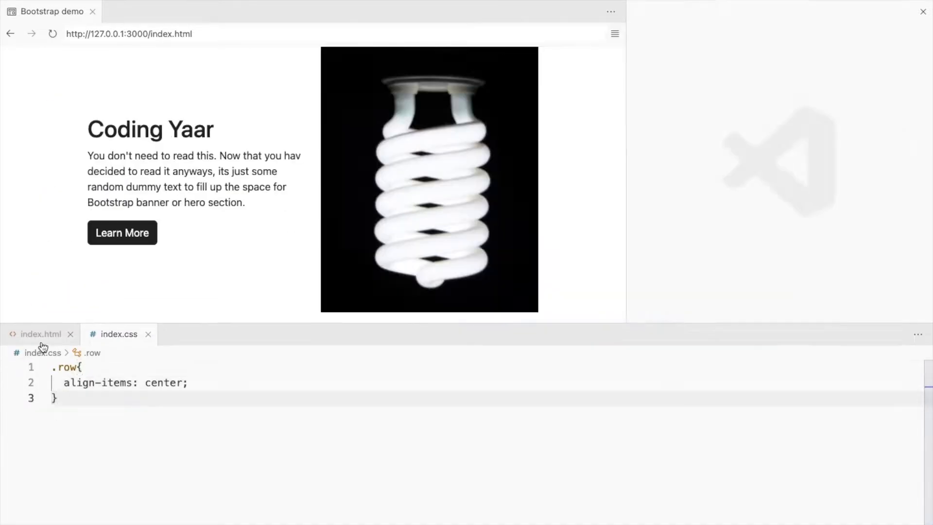
- Wrap the container in div.banner and style .banner with black background and #f1f1f1 text
left_click(39, 333)
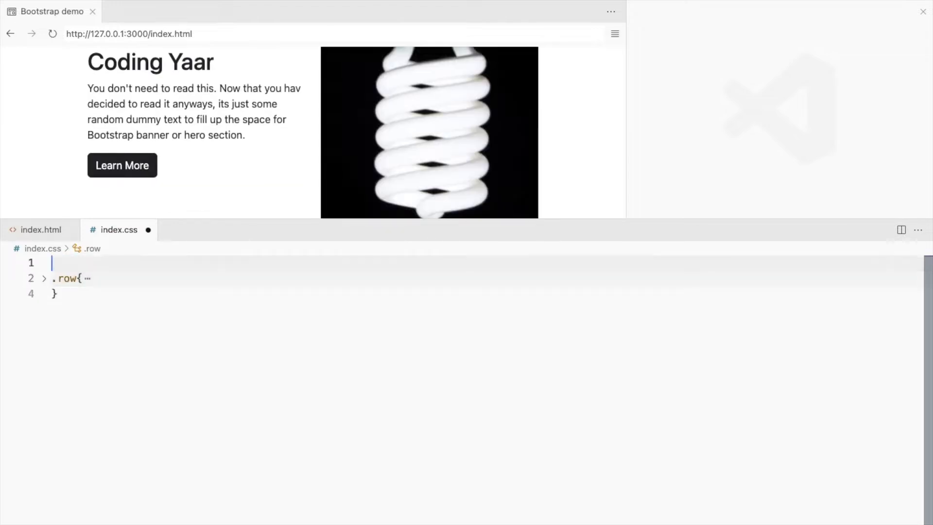
type(".banner{")
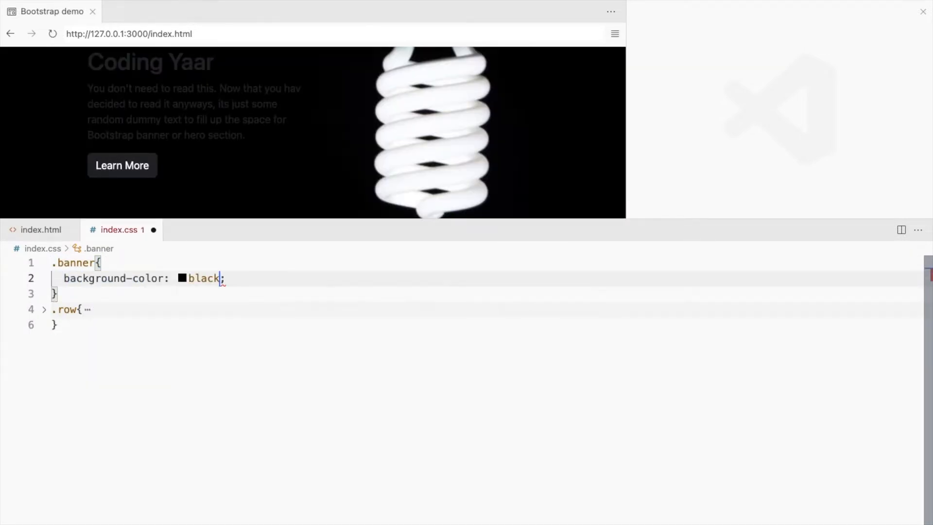
type("color: ;")
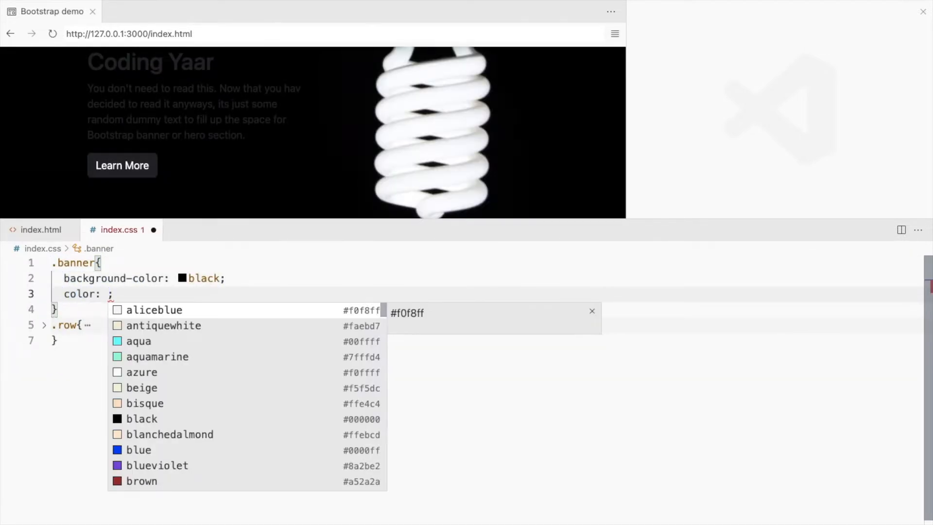
type("#f1f1f1")
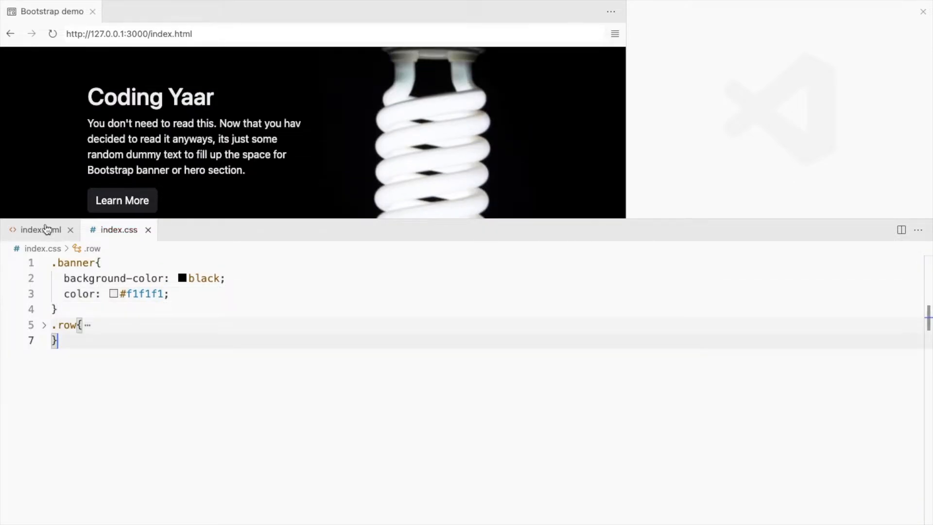
- Switch the link to btn-light and give the h1 fw-bold display classes
left_click(38, 229)
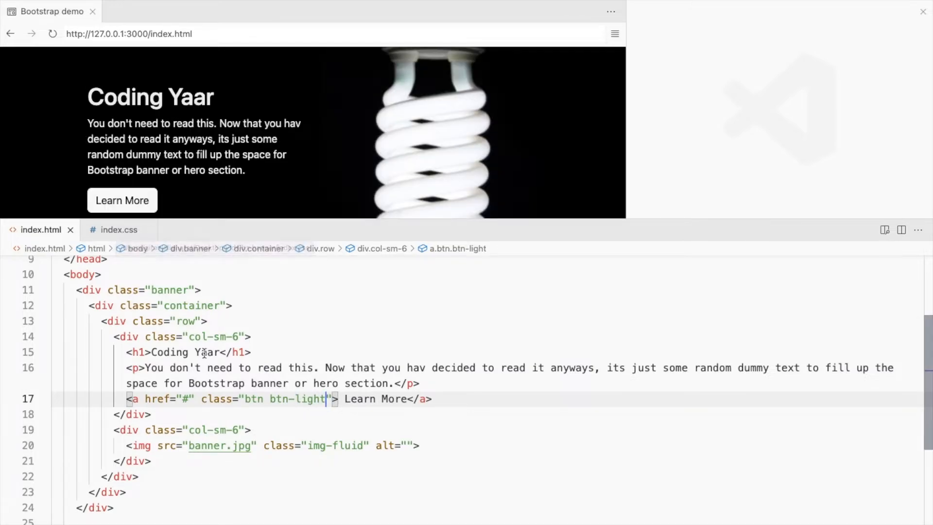
type("class=\"fw-b\"")
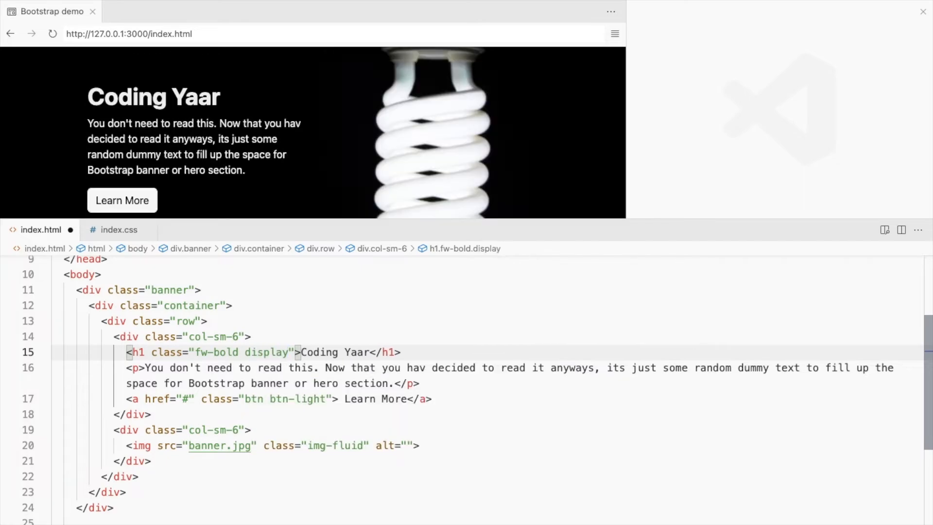
left_click(115, 230)
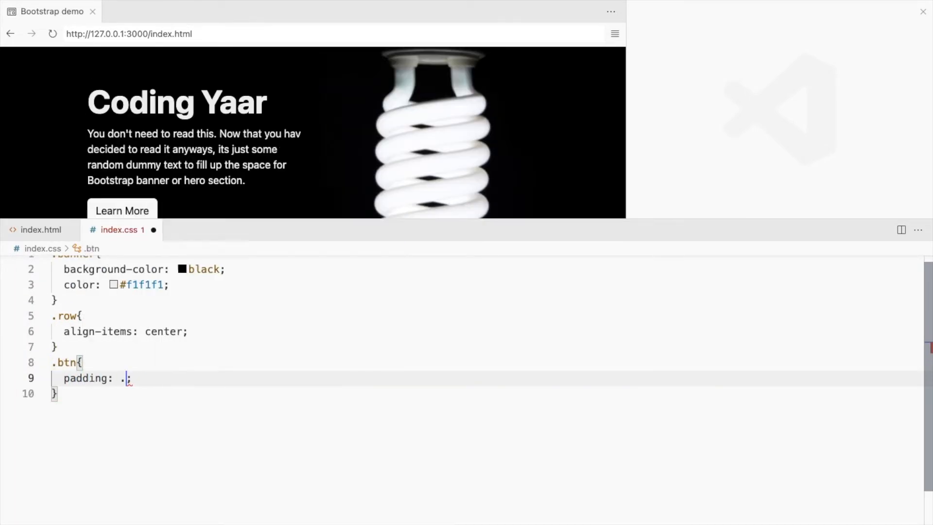
- Add .btn padding .5em 1.5em with 2em radius and p font-size 1.2em above 769px width
type("5em 1.5em;")
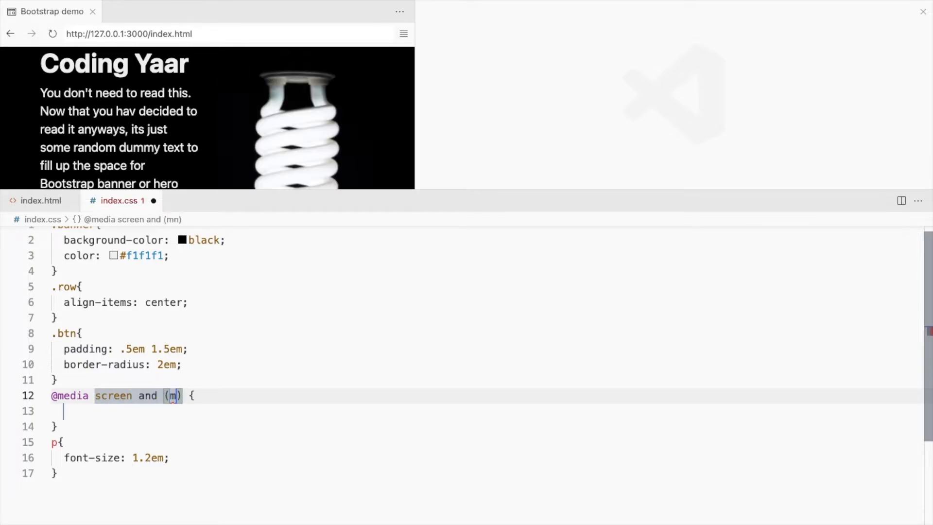
type("in-width:769px")
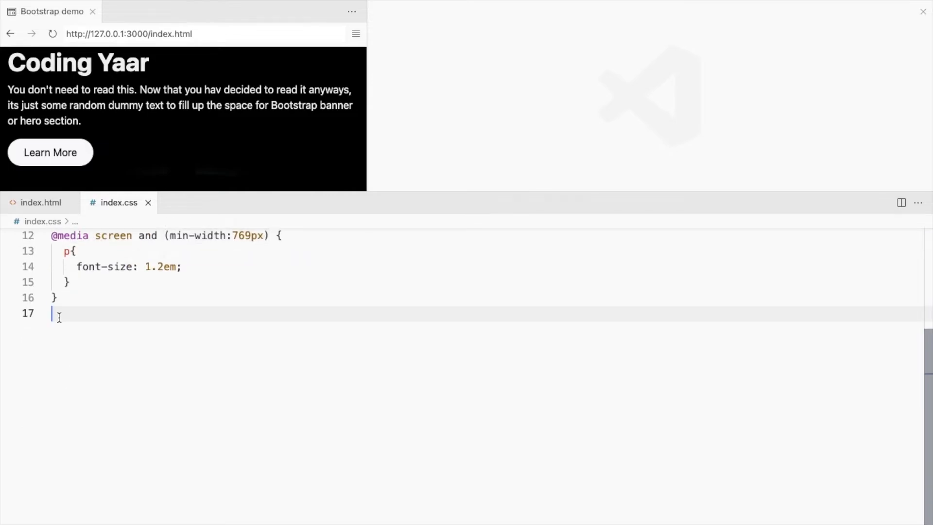
- Under max-width 768px give .banner 2em padding with centred text and images 70% width
type("@media screen and (max-width:768px){")
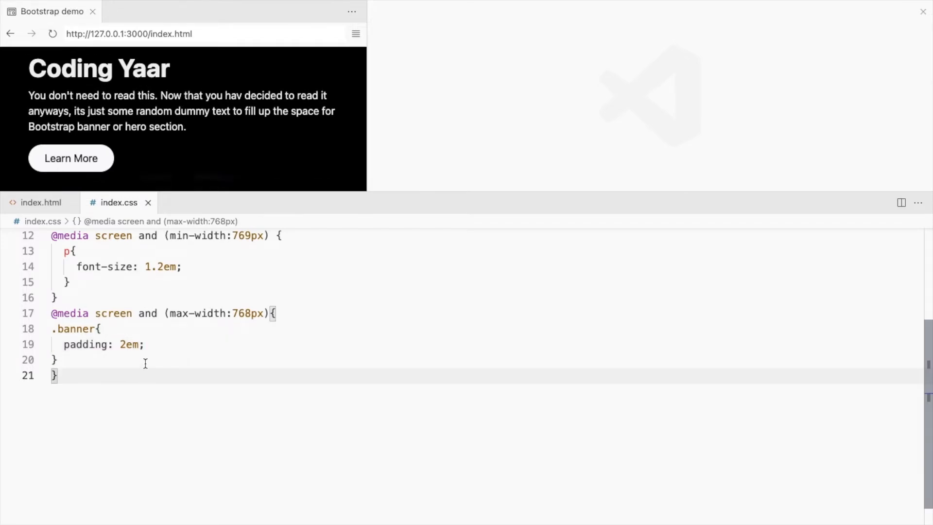
type("text-align: center;")
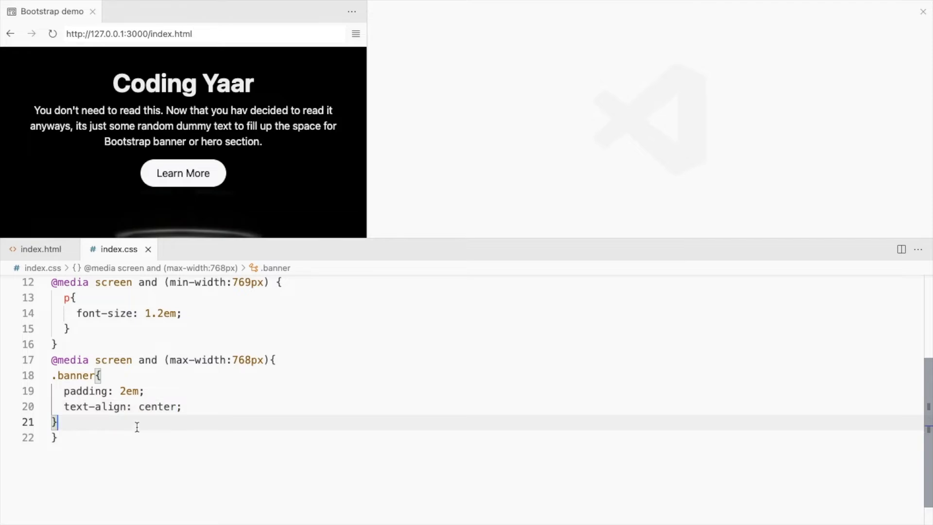
type("img{")
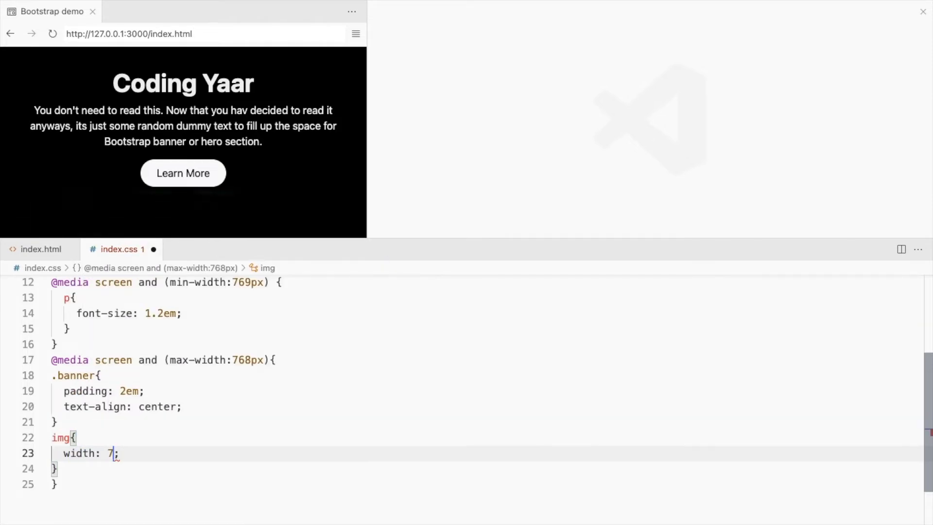
type("0%")
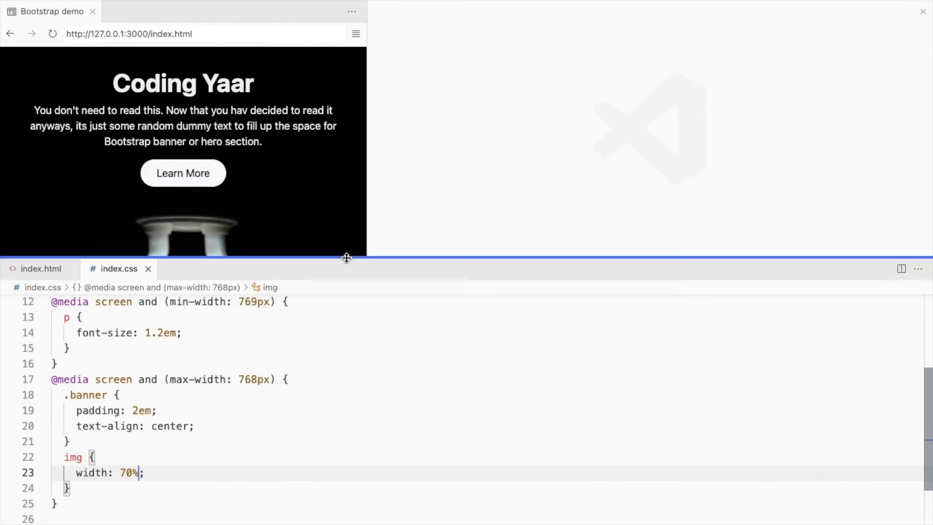
left_click(38, 269)
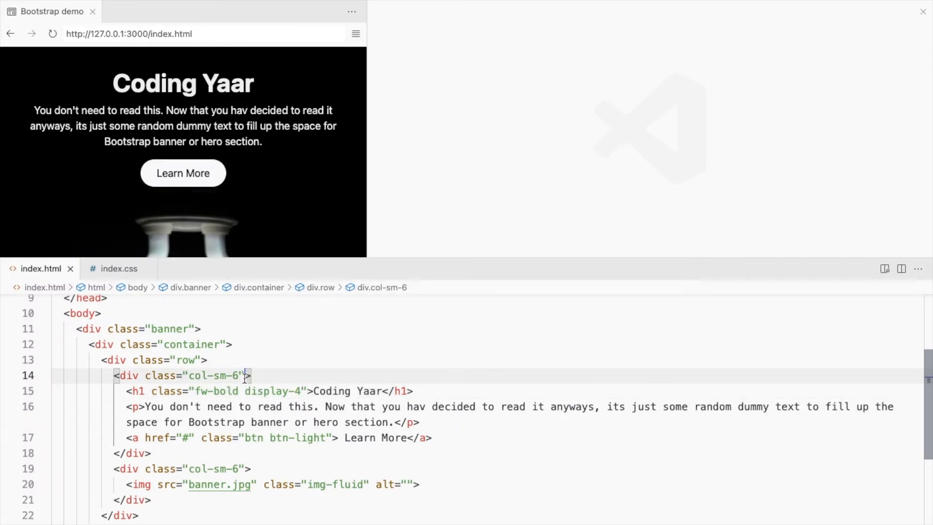
- Add order-2 order-sm-1 to the text column and the opposite order classes to the image column
type("order")
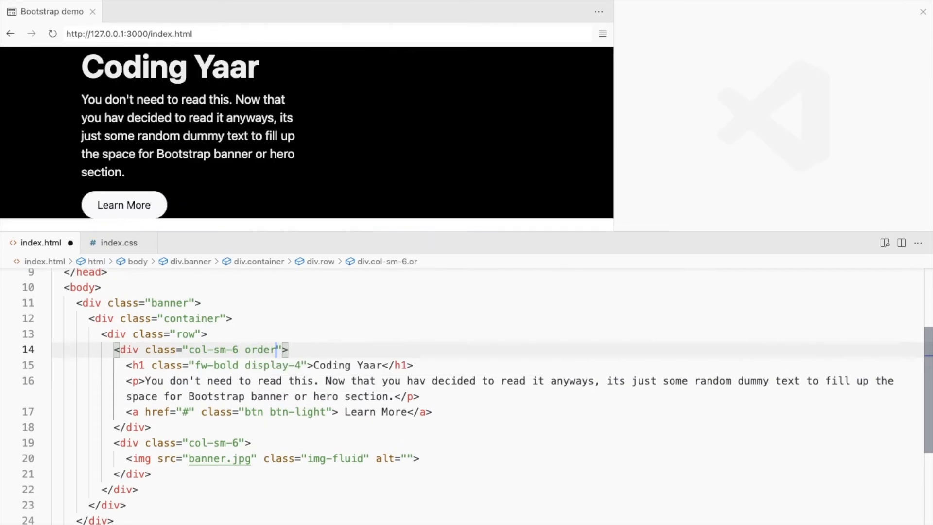
type("-2 order-sm-1")
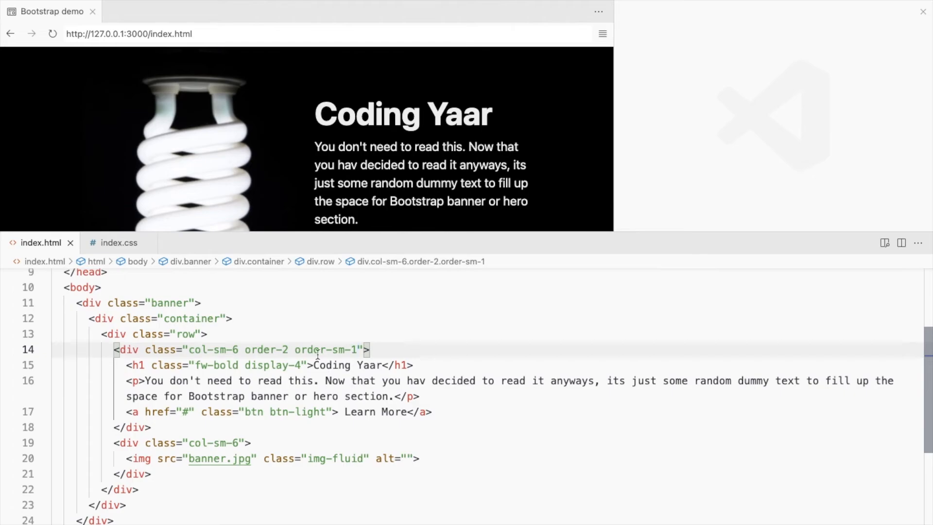
key("Backspace")
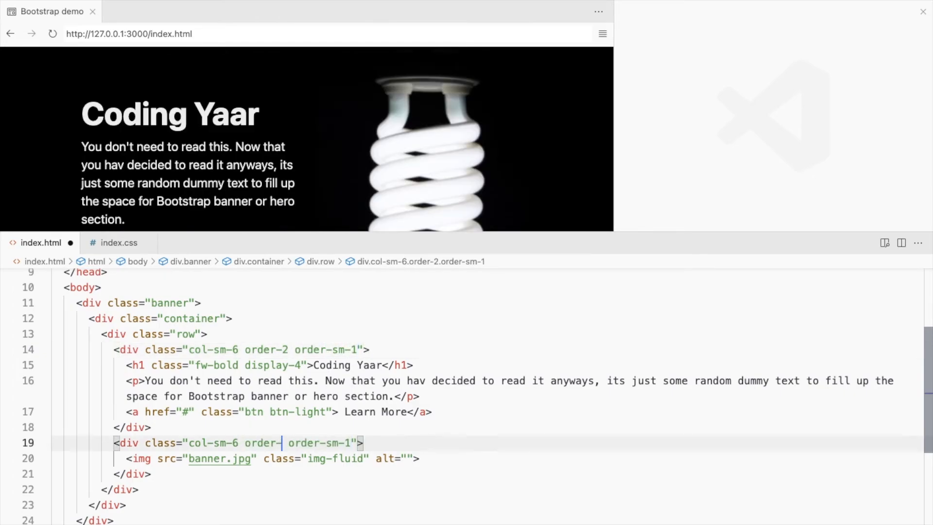